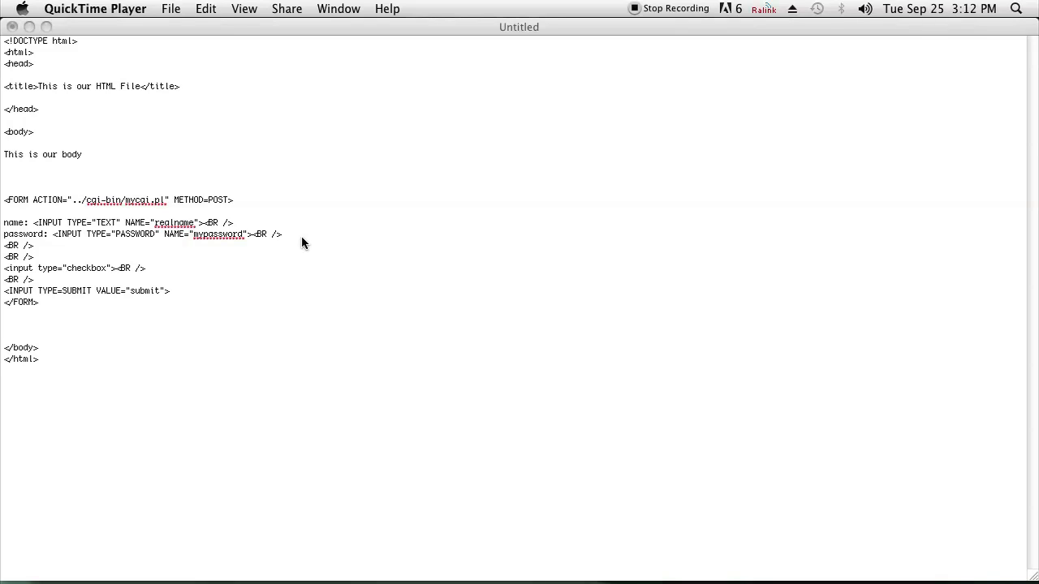
mouse_move(216, 150)
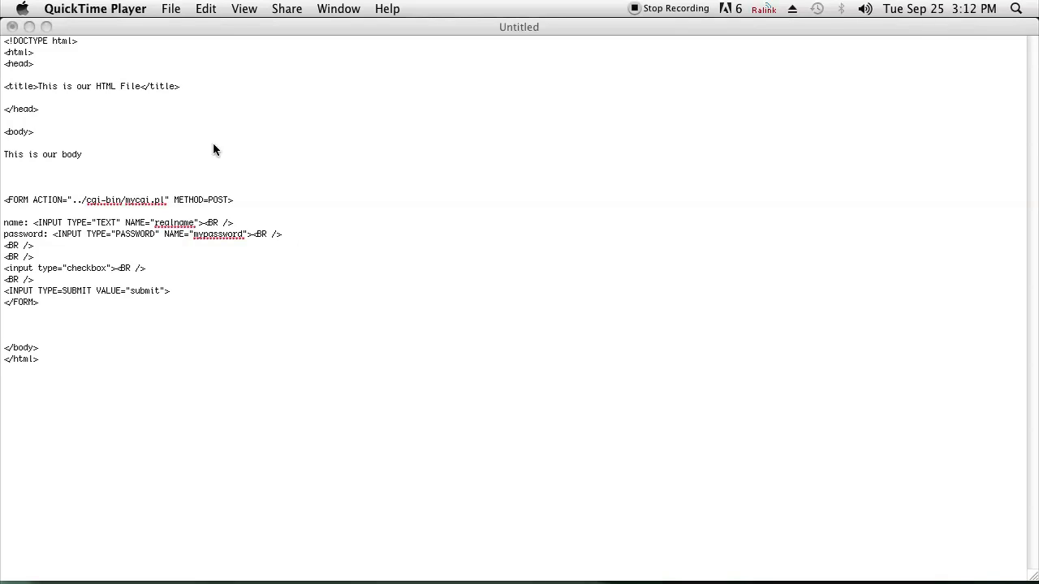
mouse_move(111, 295)
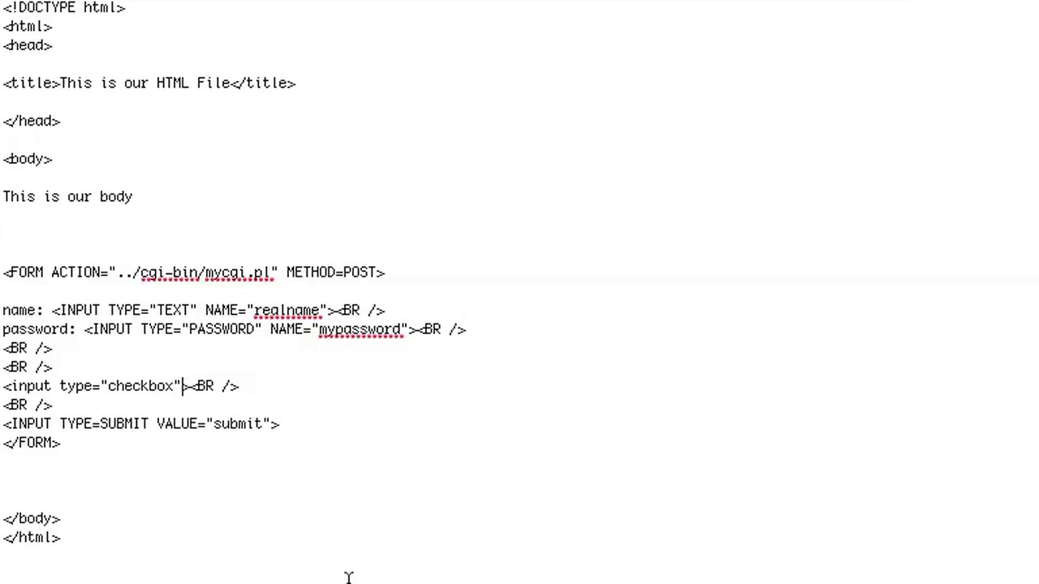
mouse_move(333, 564)
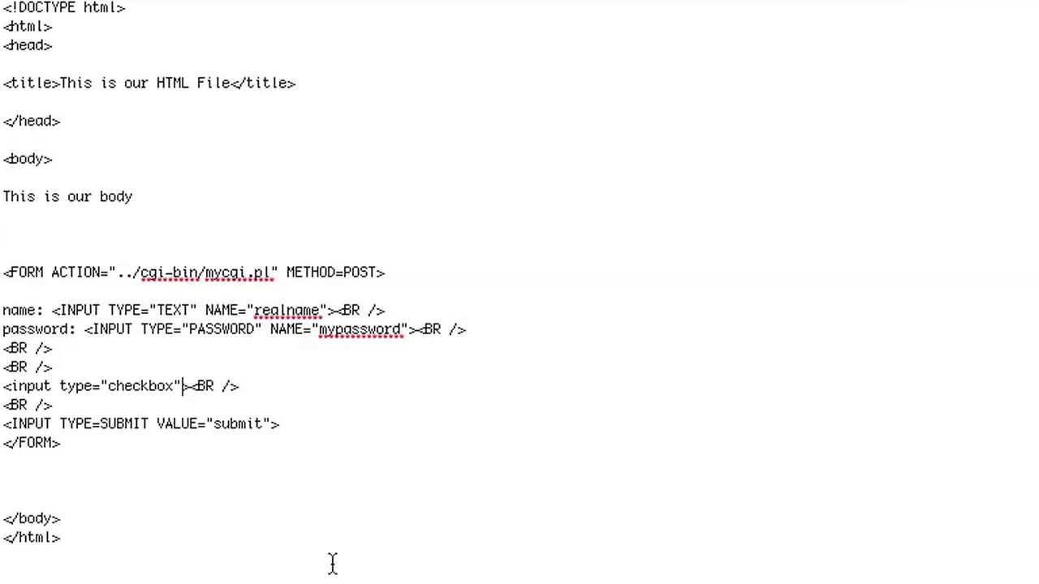
type("\" \"")
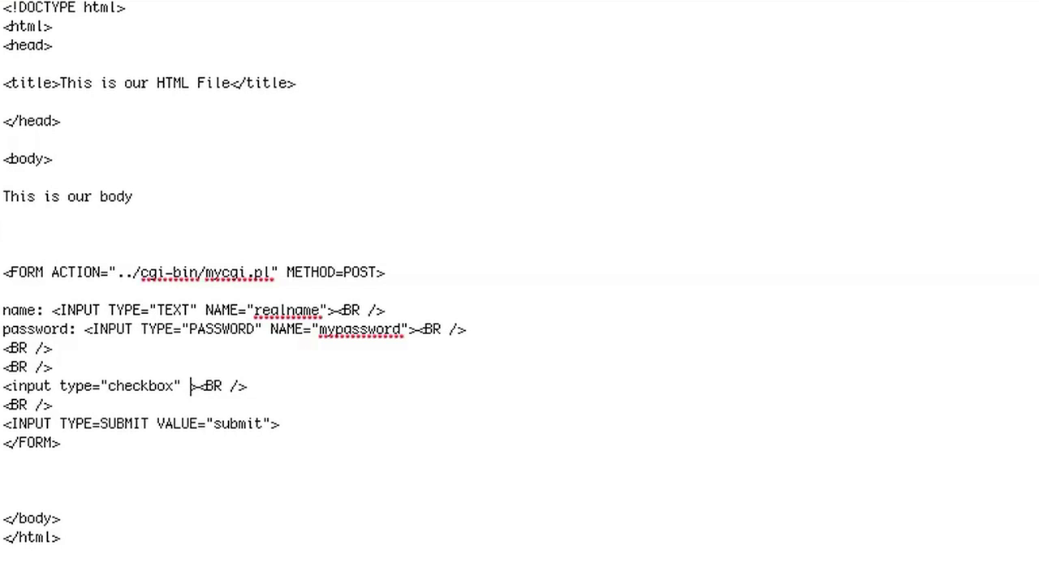
type("style=\"width:50px; height:50px;\"")
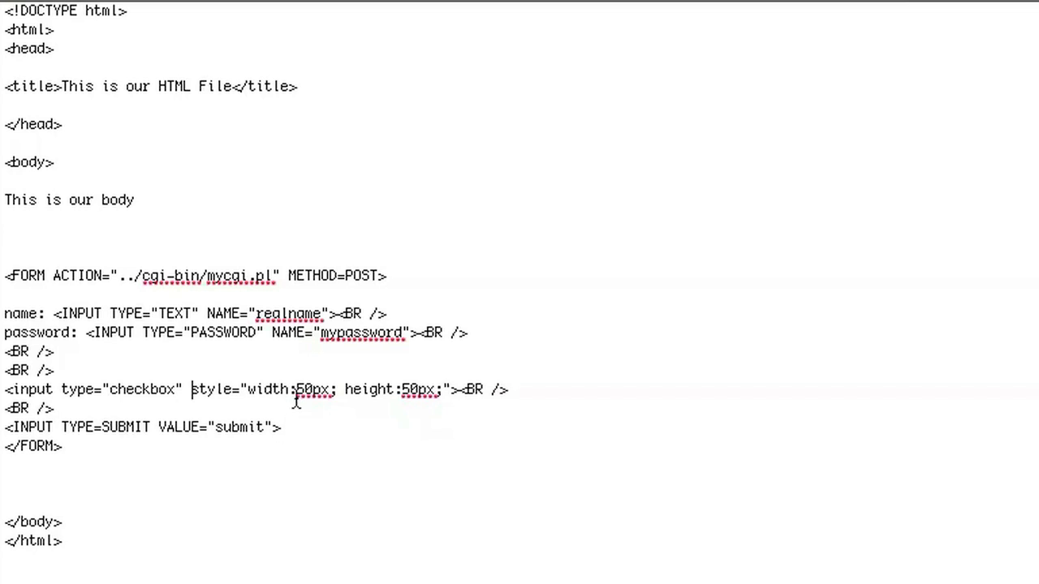